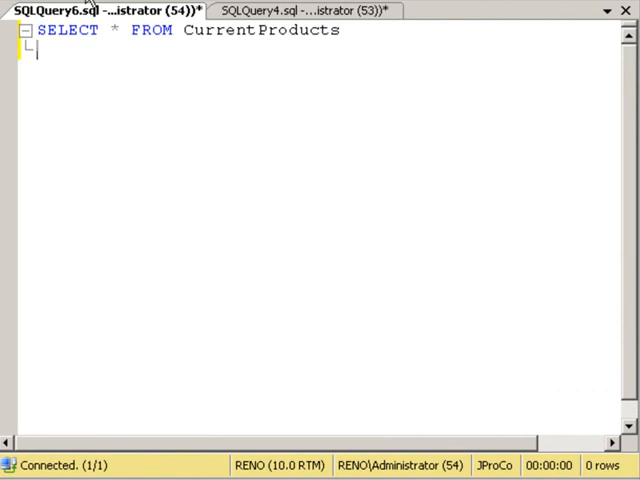
Step: Run SELECT * FROM CurrentProducts and scroll across the 485-row result's columns
key("F5")
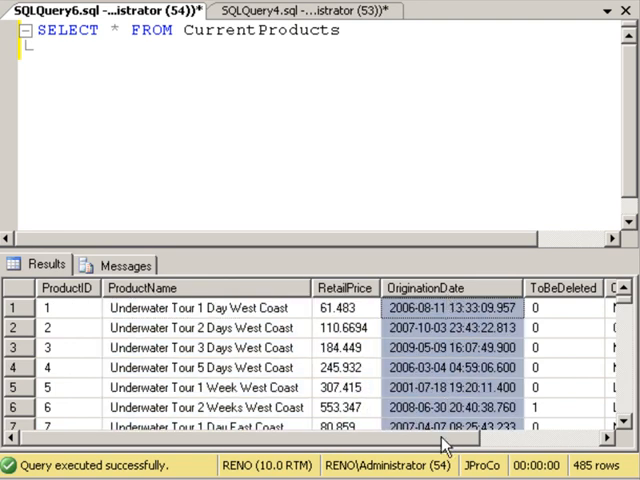
scroll("right", 3)
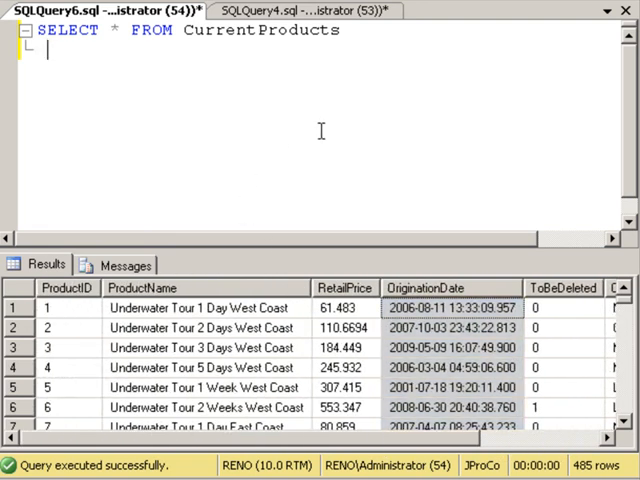
scroll("right", 3)
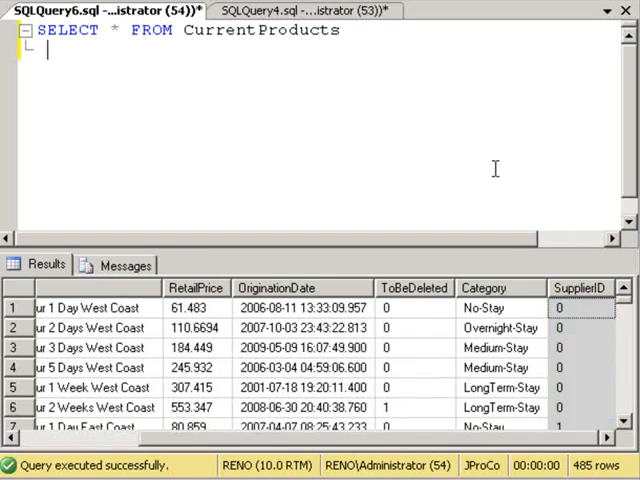
Step: Write and run ALTER TABLE CurrentProducts ADD CategoryCodes XML NULL, then relist the products
type("A")
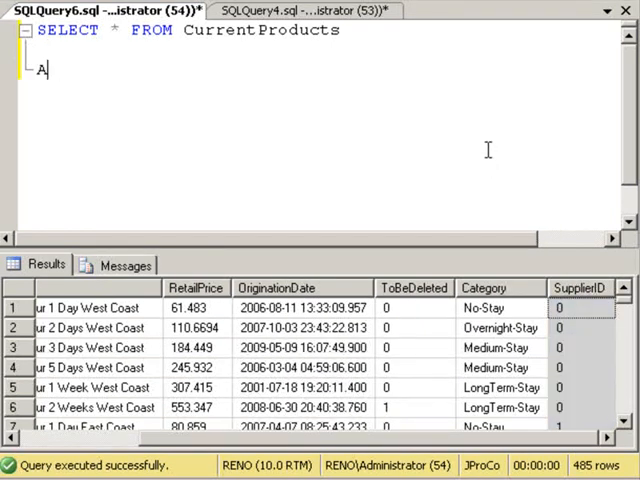
type("LTER TABLE")
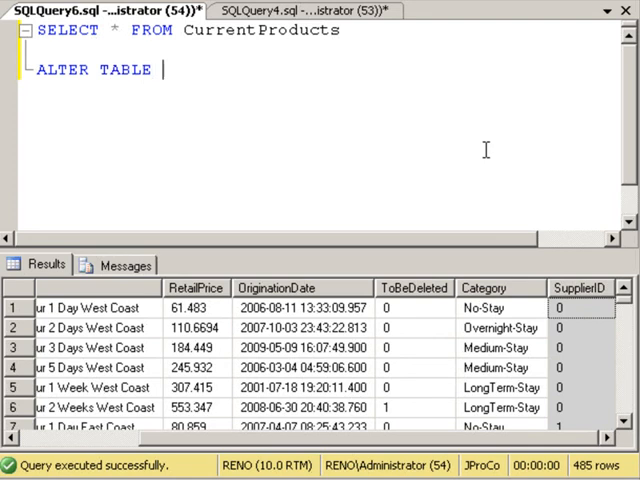
type("CurrentProducts")
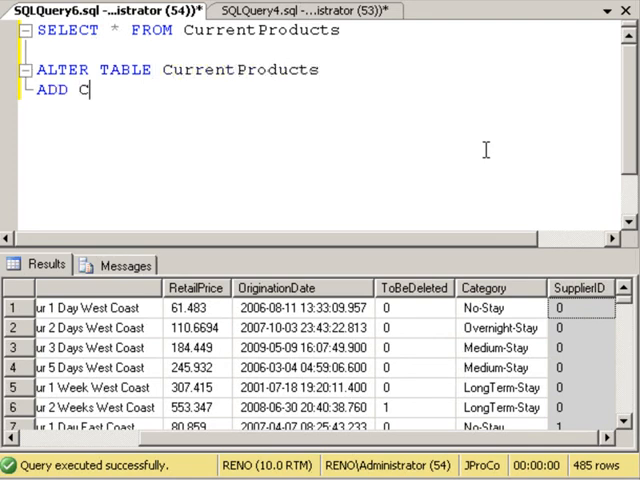
type("ategoryCod")
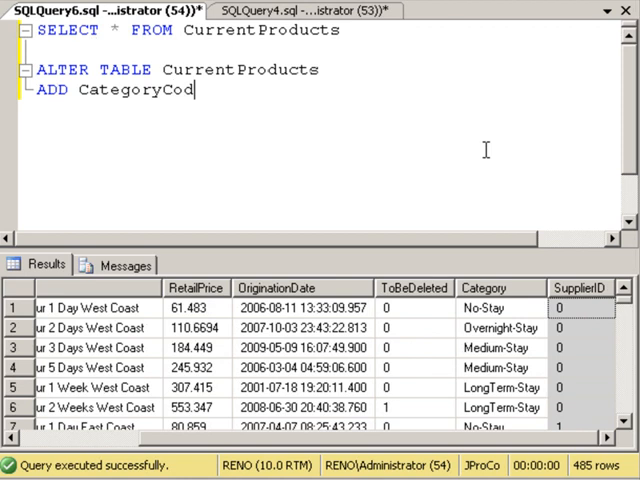
type("es")
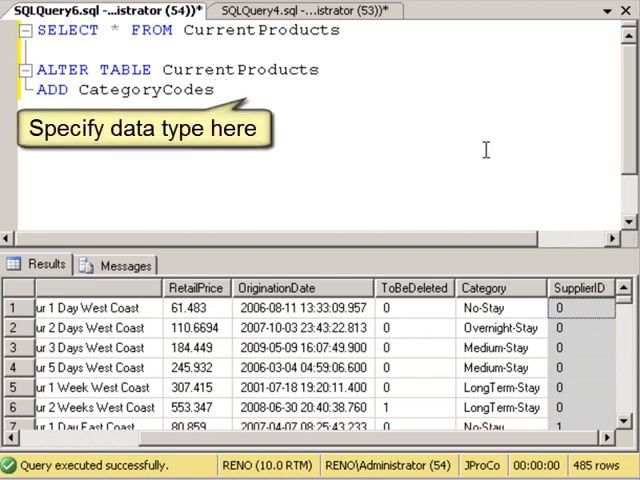
type("XML NULL")
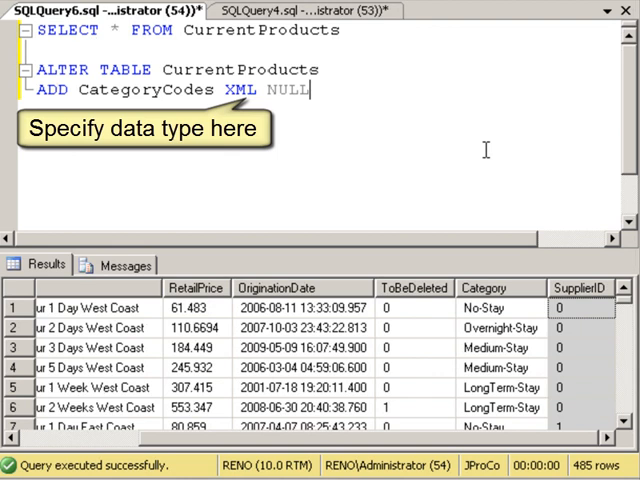
left_click_drag(35, 69, 310, 90)
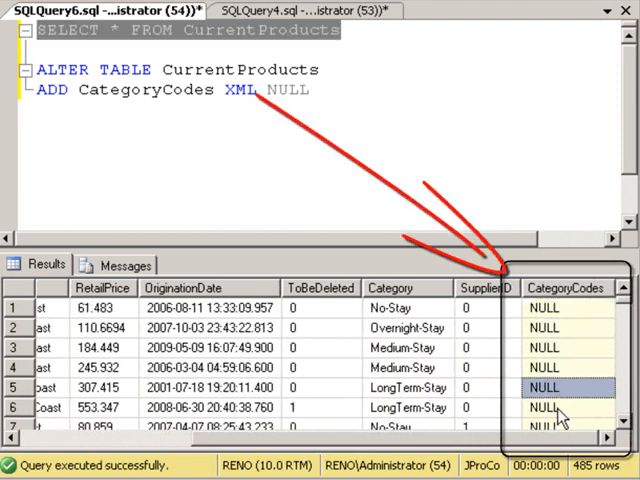
left_click(570, 314)
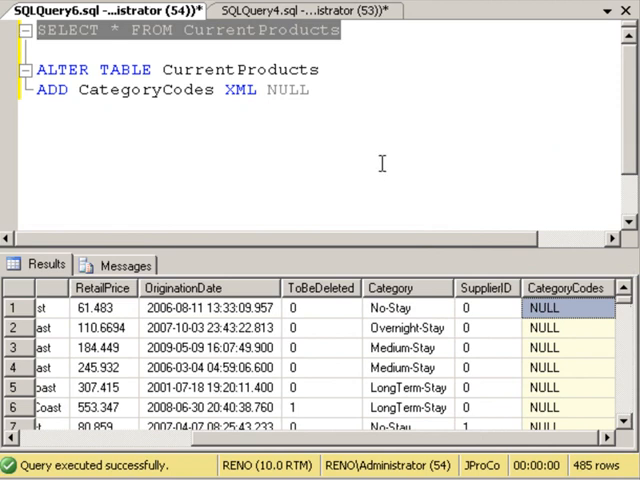
Step: Begin UPDATE CurrentProducts SET CategoryCodes = '<Root></Root>' in the editor
type("UPDATE Curr")
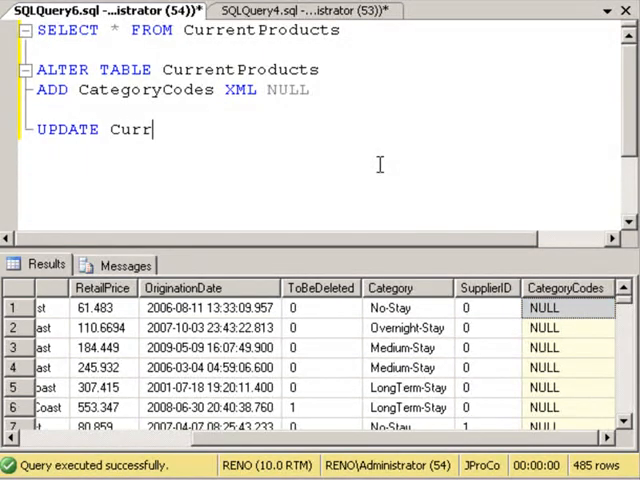
type("entProducts")
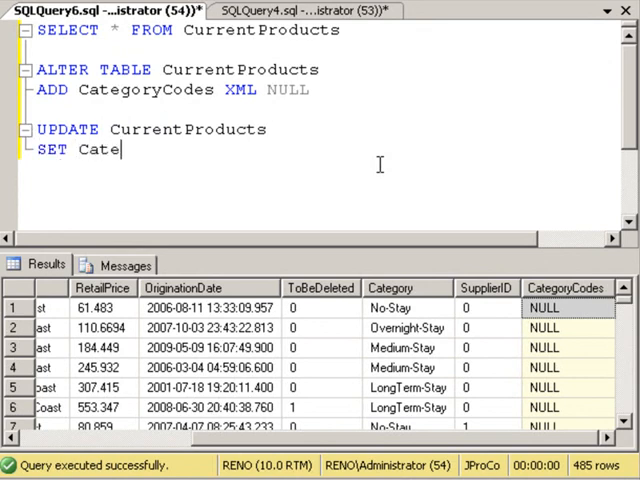
type("goryCodes")
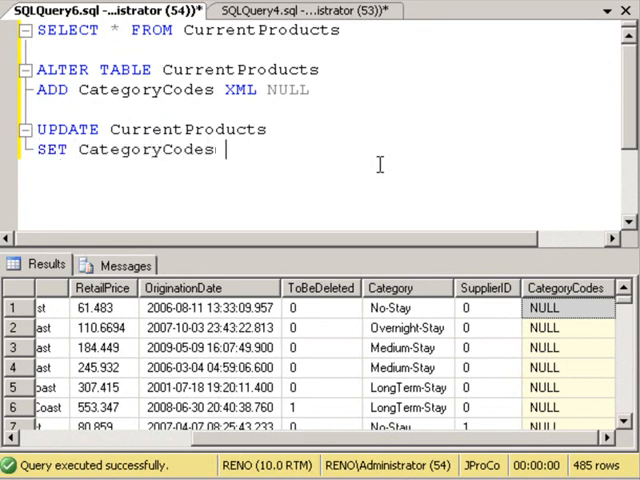
type("=")
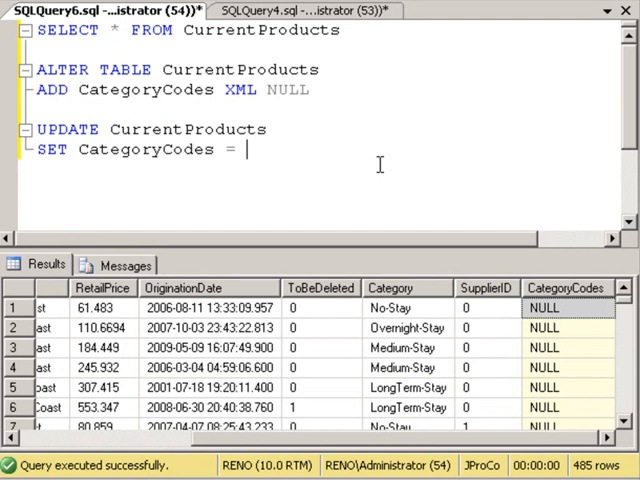
type("''")
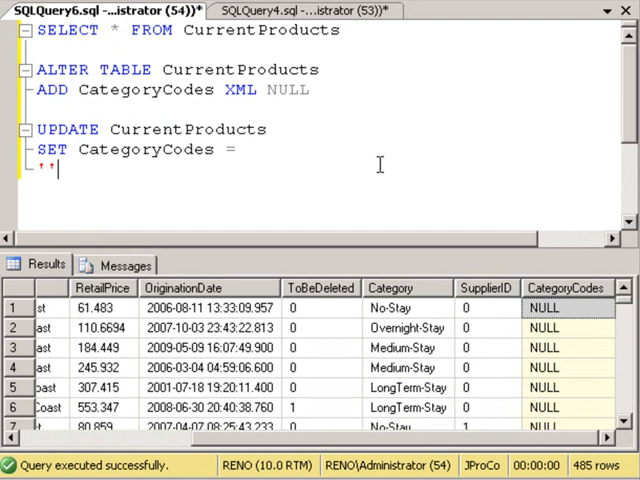
type("<Root>")
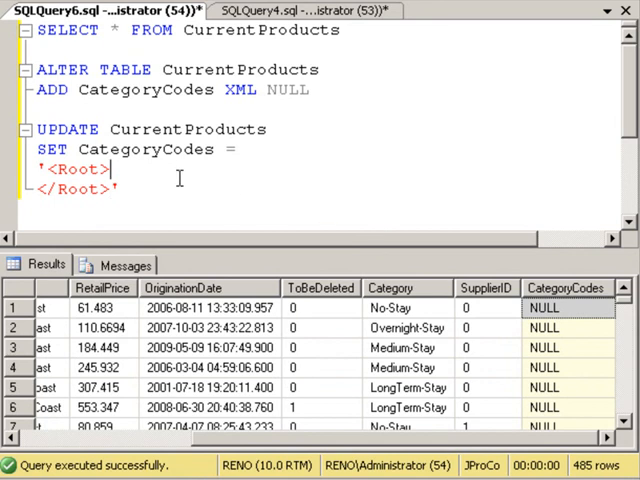
Step: Add Category ID="1" and ID="4" elements inside Root and start the WHERE ProductID clause
type("<Ca")
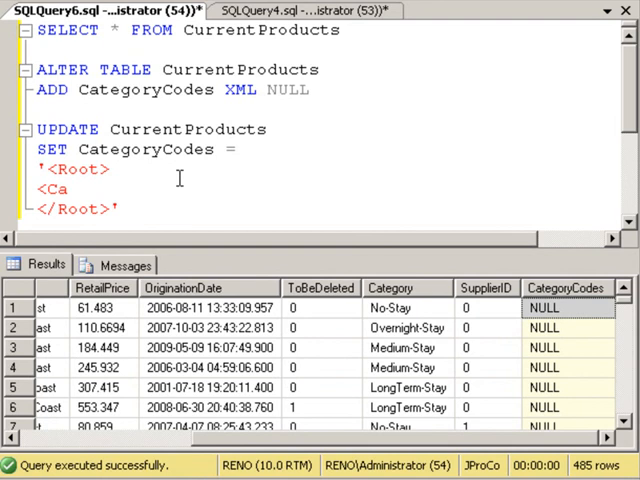
type("tegory I")
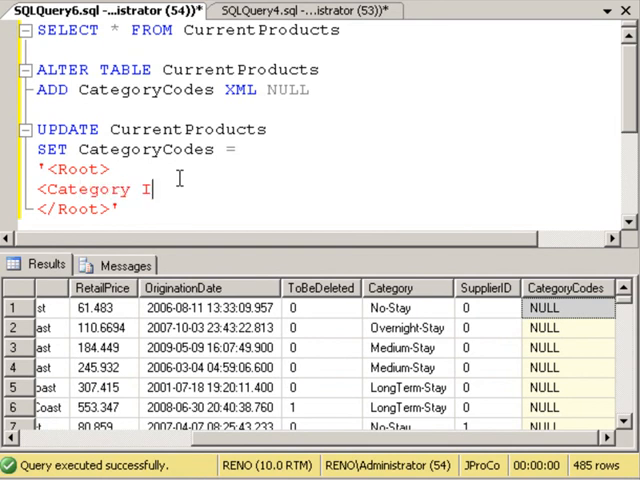
type("D = \"1\"/>")
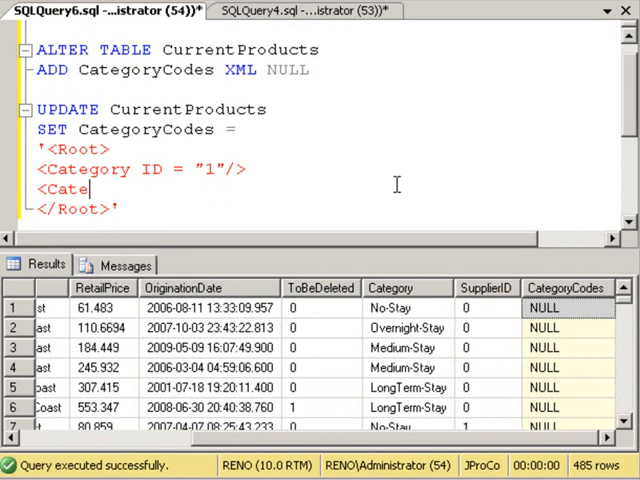
type("gory ID =")
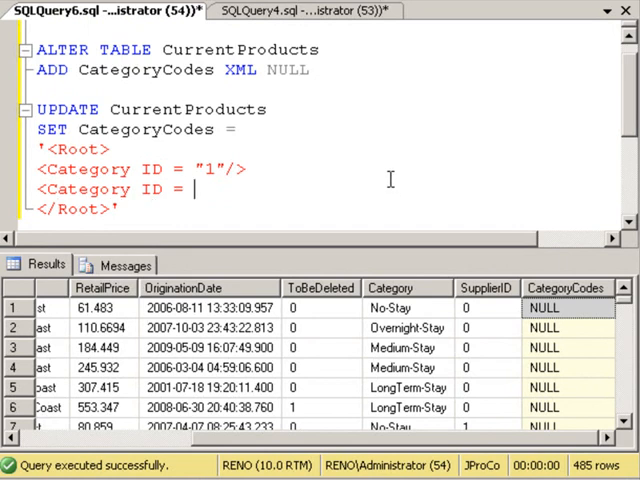
type("4\"/>")
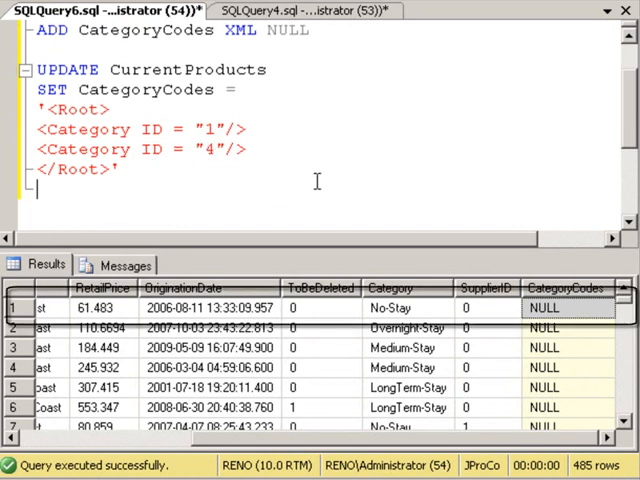
type("WHERE Pro")
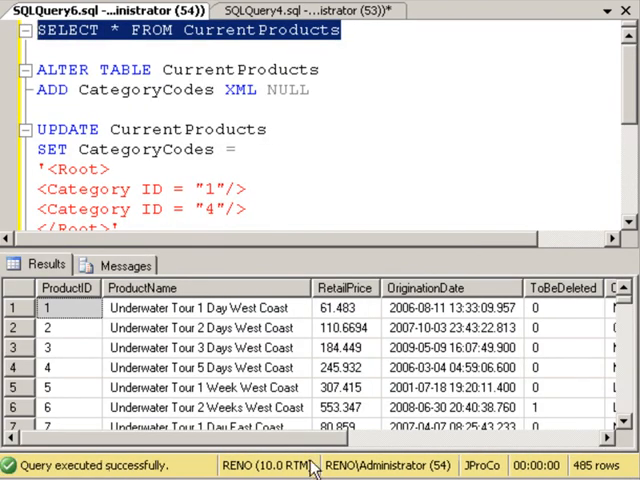
scroll("right", 3)
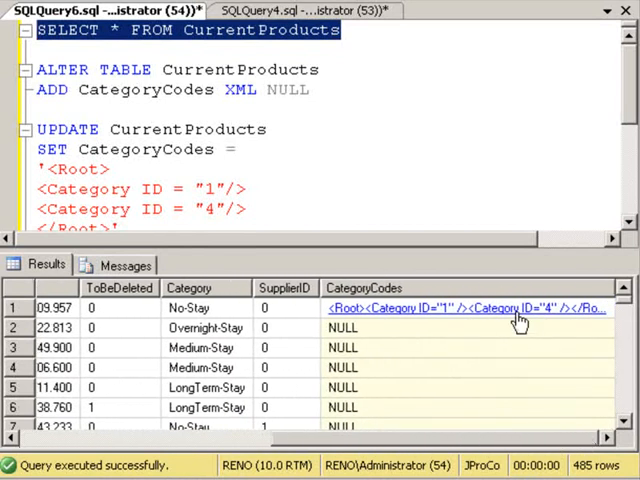
mouse_move(520, 318)
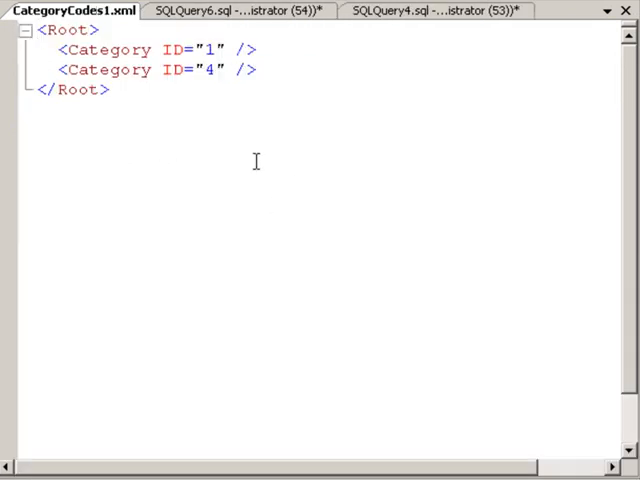
mouse_move(600, 33)
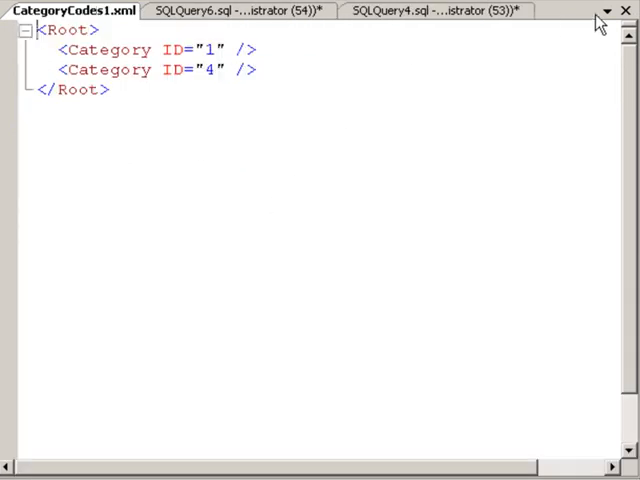
mouse_move(625, 11)
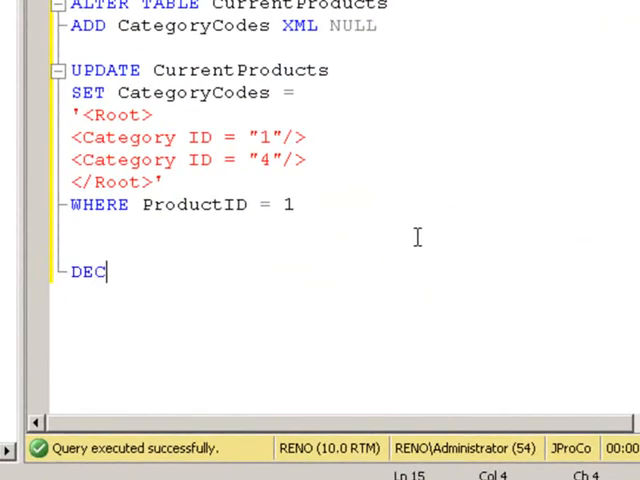
type("LARE @Item")
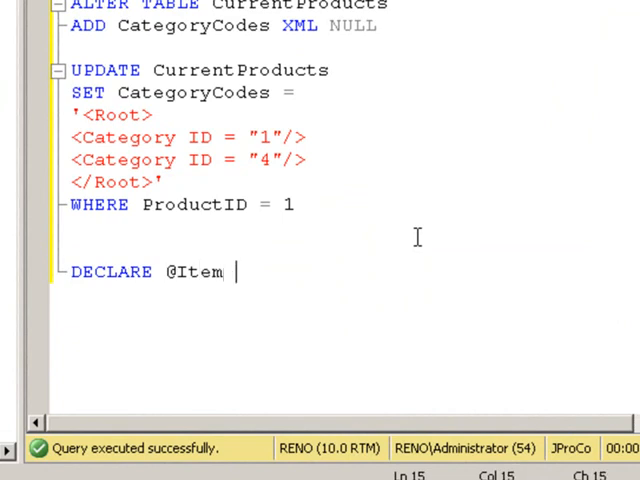
type("XML")
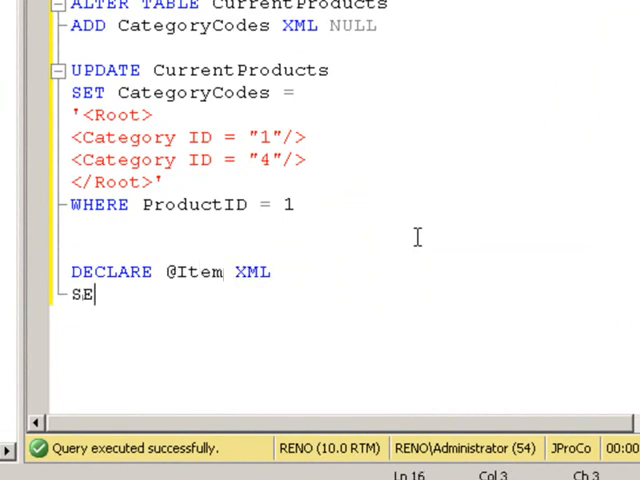
type("T @Item =")
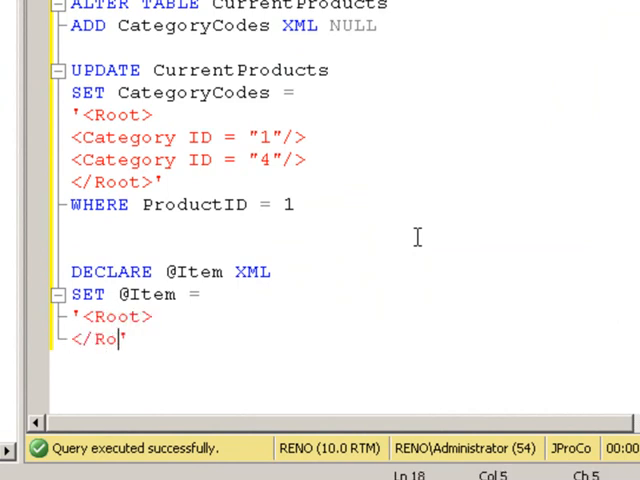
type("ot'")
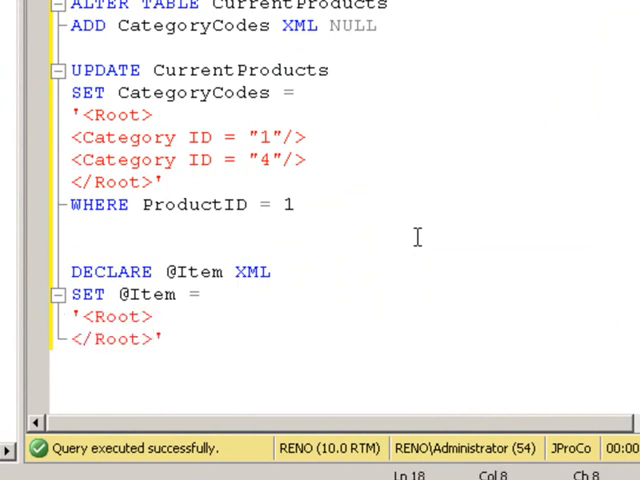
type("<Cate")
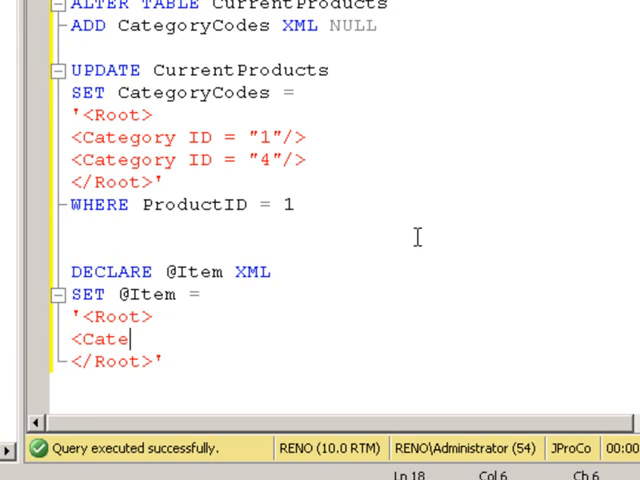
type("gory ID = \"1\"/>")
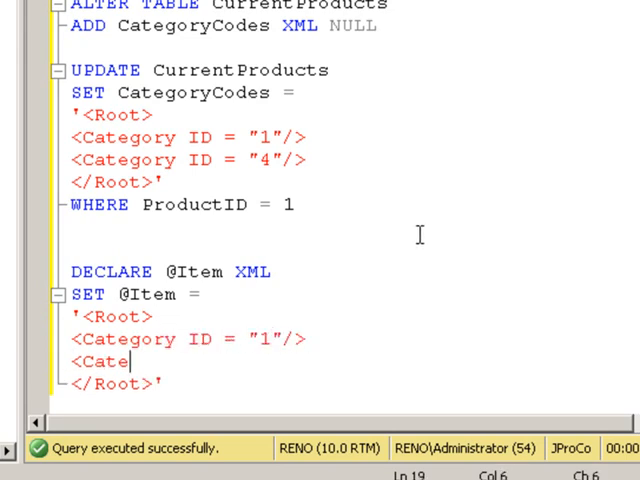
type("gory ID =")
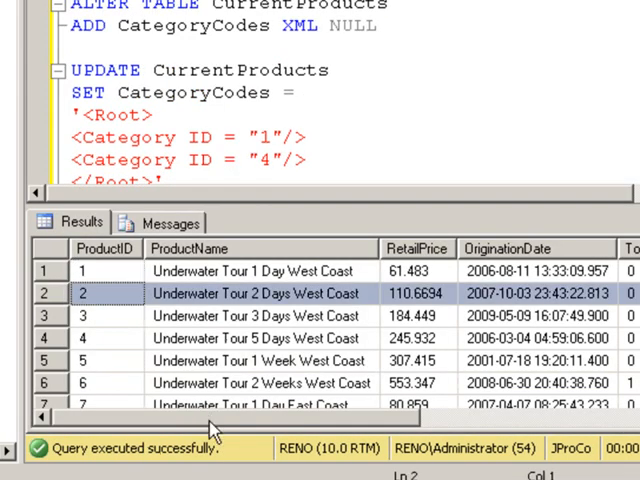
Step: Scroll the results right to the CategoryCodes column, where product 2 still shows NULL
scroll("right", 3)
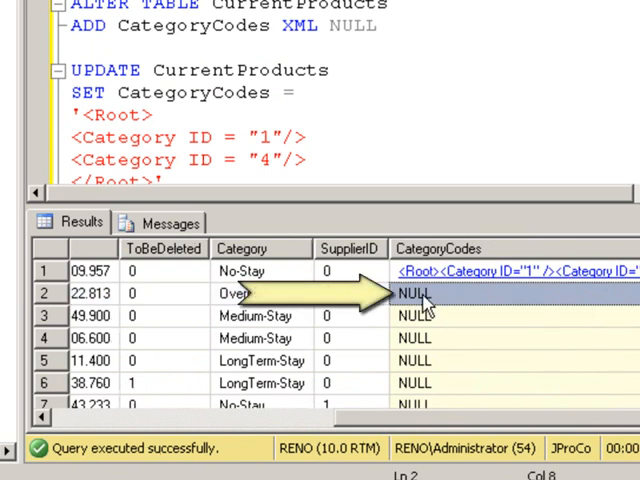
mouse_move(358, 142)
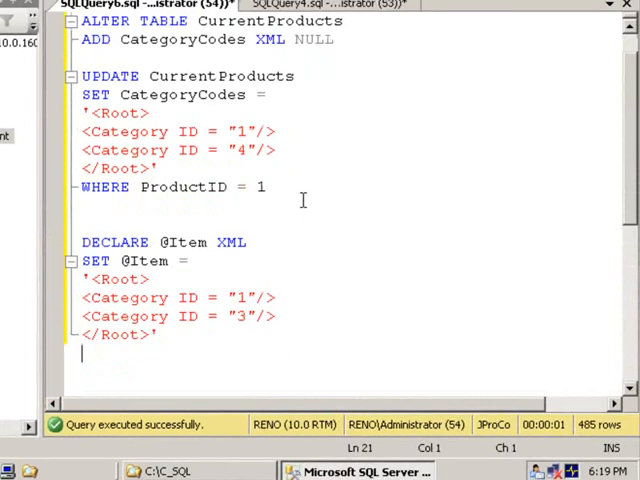
type("UPDATE")
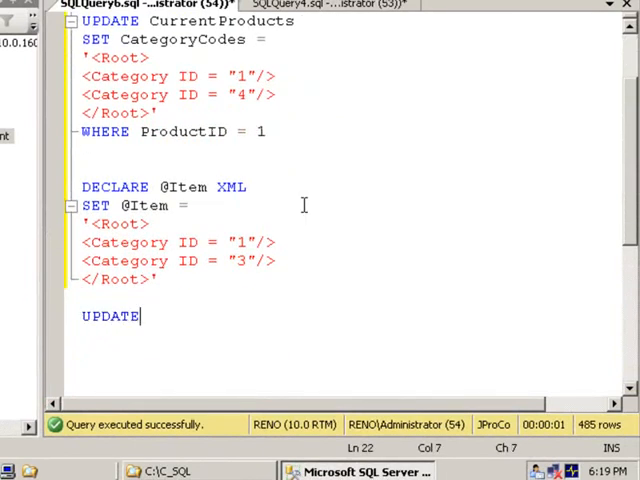
type("CurrentProducts")
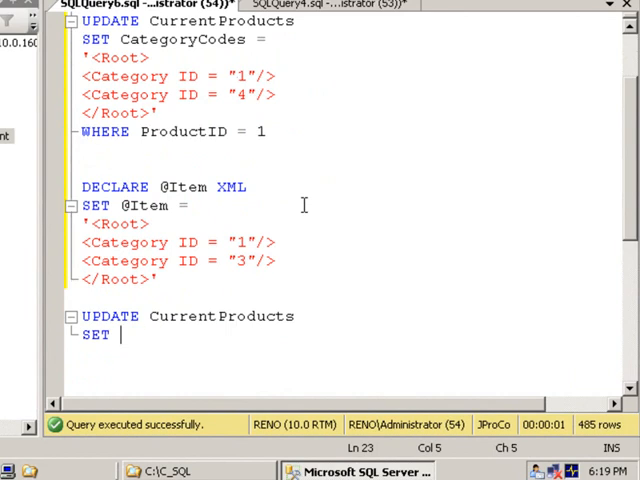
type("CategoryCod")
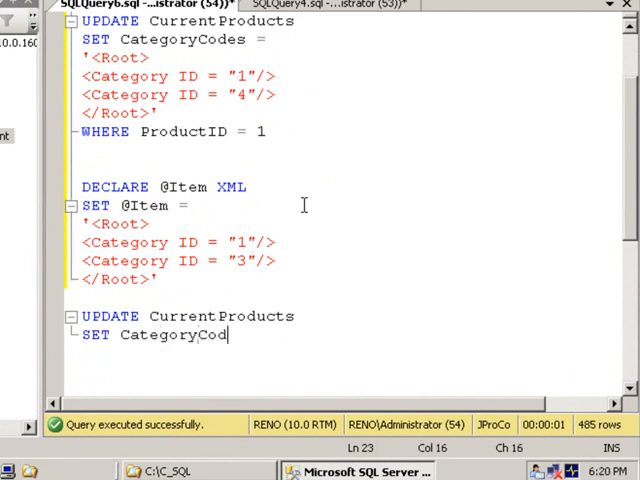
type("es = @Item")
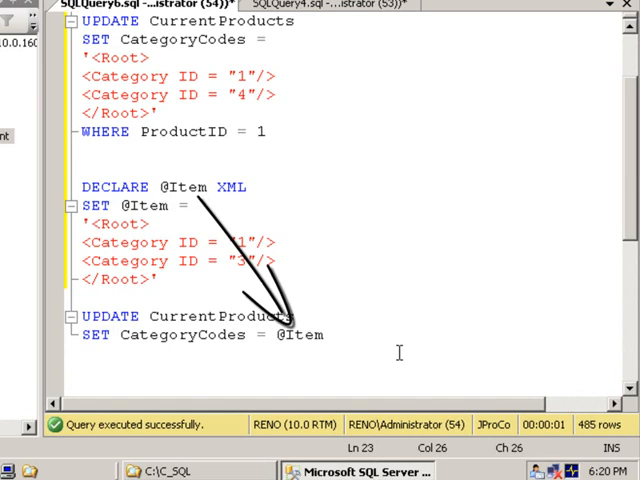
type("WHERE P")
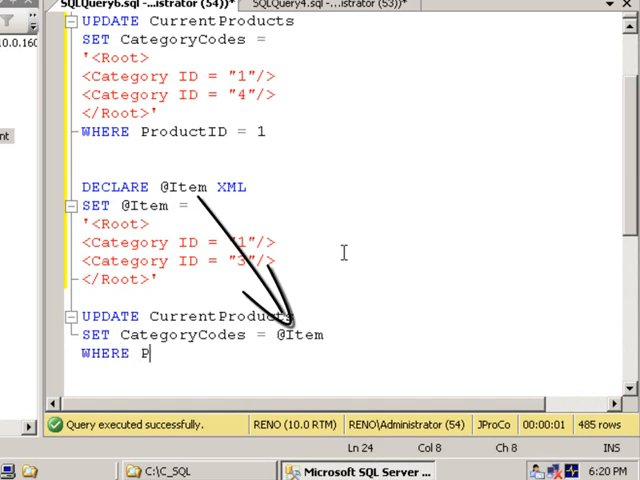
type("roductID = 2")
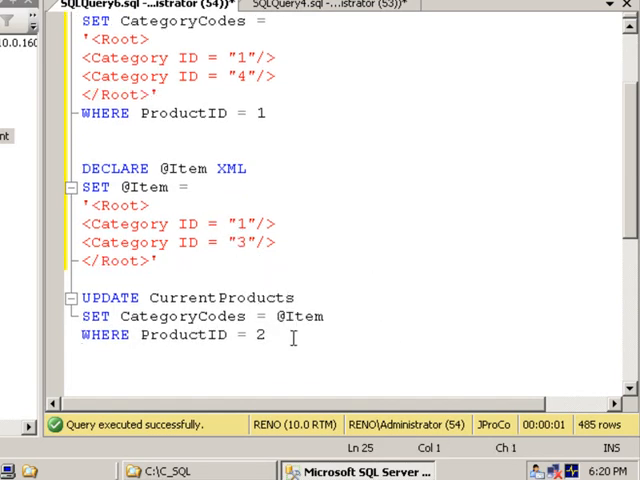
left_click_drag(78, 168, 268, 335)
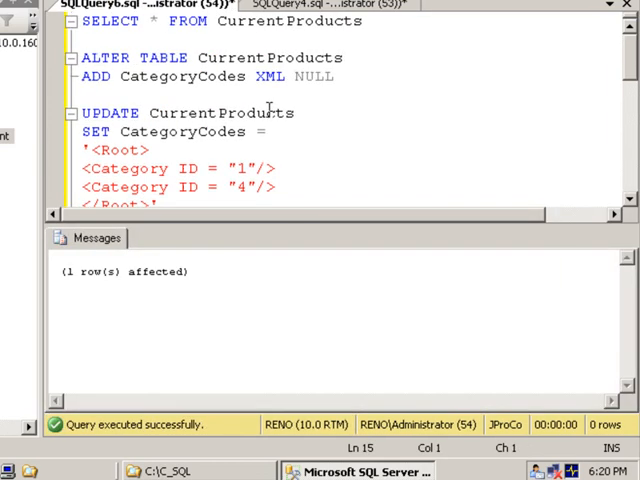
Step: Start a fresh, empty query window
triple_click(200, 24)
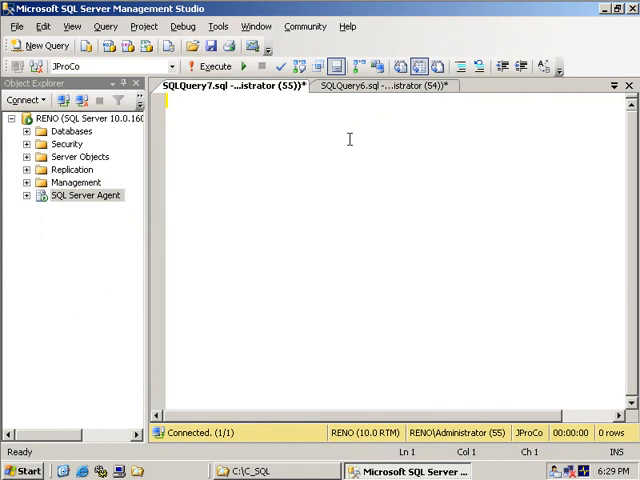
type("DECLARE")
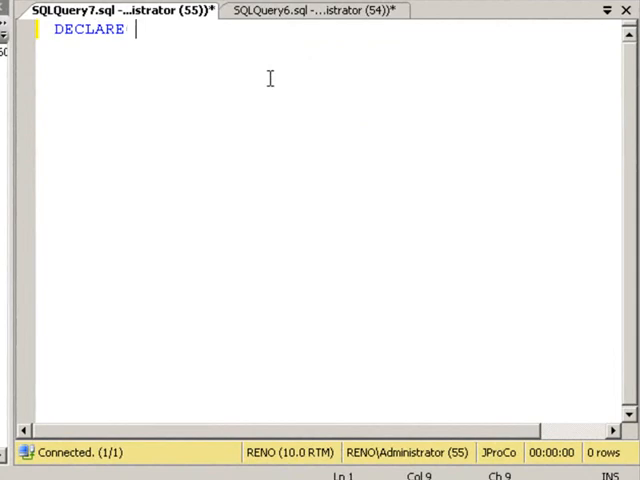
type("@sItem varchar(max")
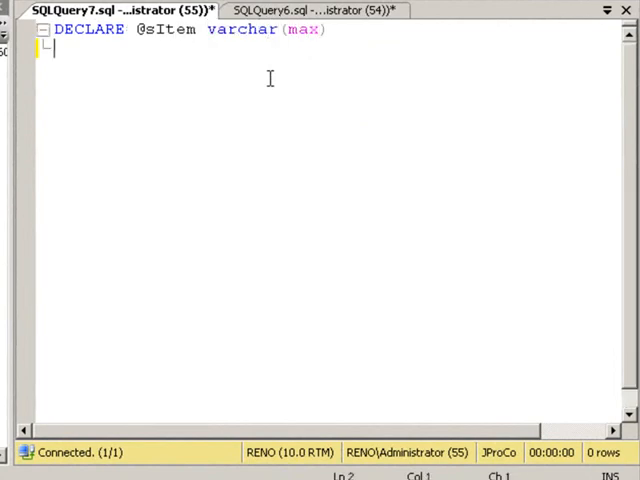
type("SET @sItem")
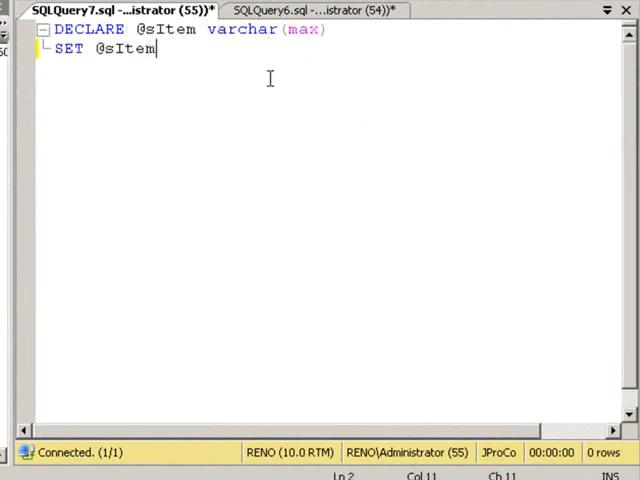
type("= '<R'")
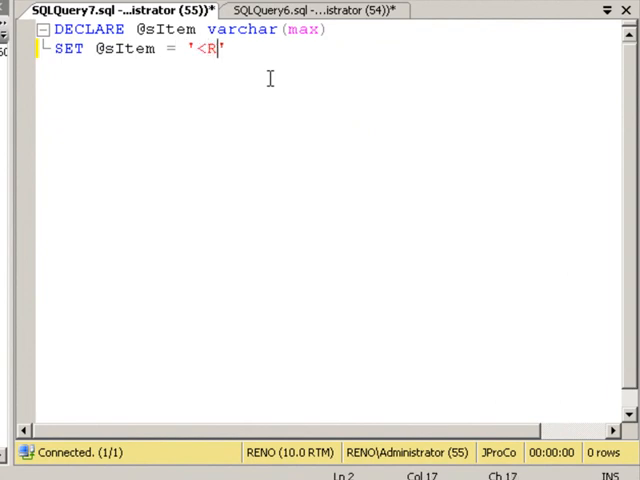
type("oot></Roo")
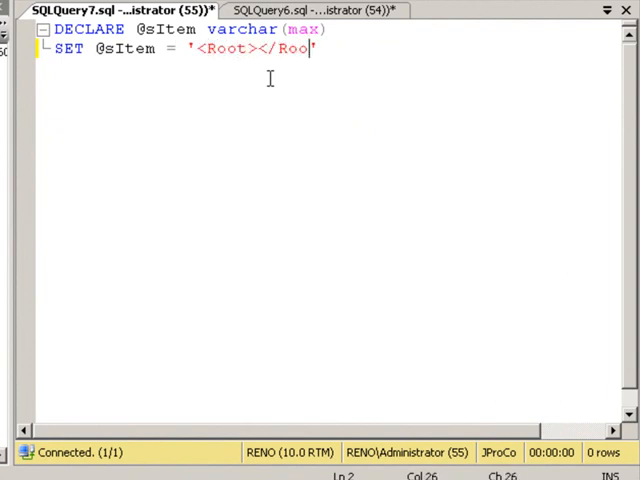
key("Enter")
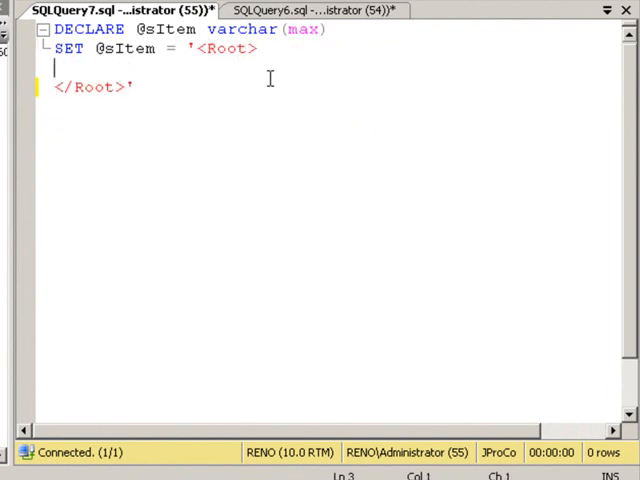
Step: Add Category ID="1" and ID="5" inside Root and run the script
type("<Category")
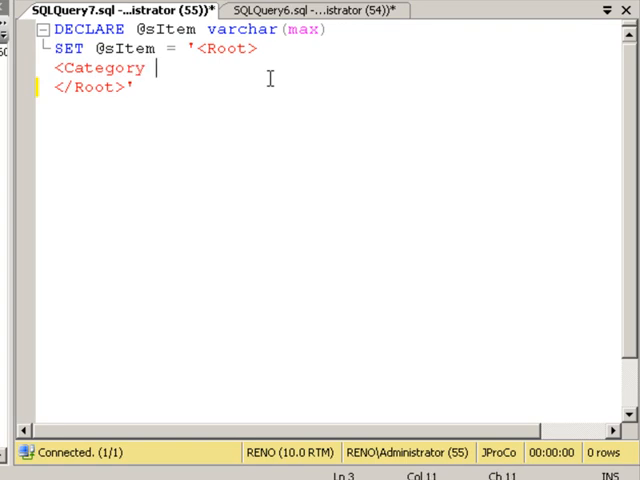
type("ID = \"1\"/>")
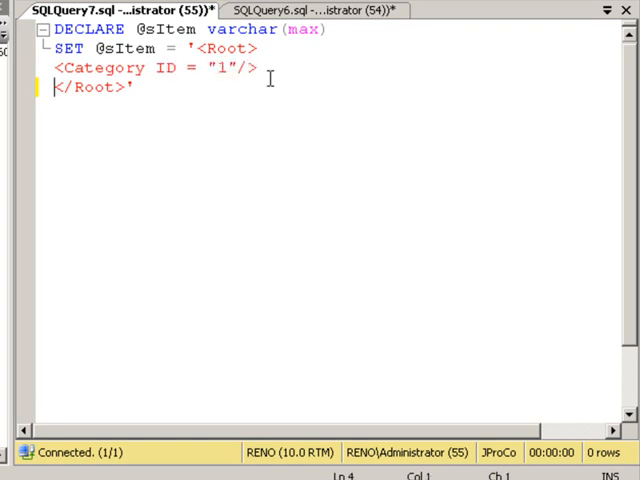
type("<Category")
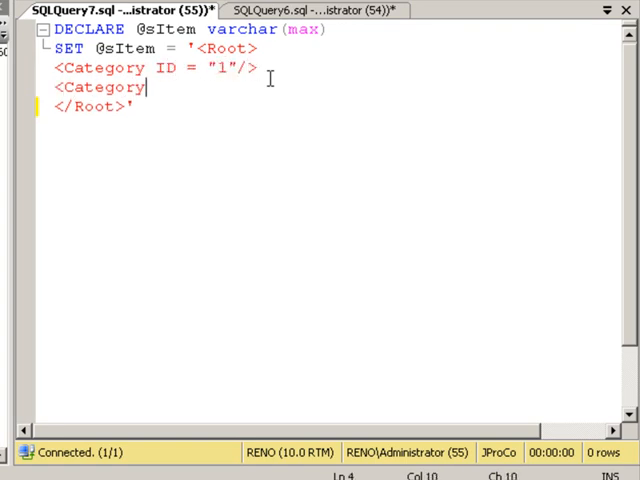
type("ID = \"5\"/>")
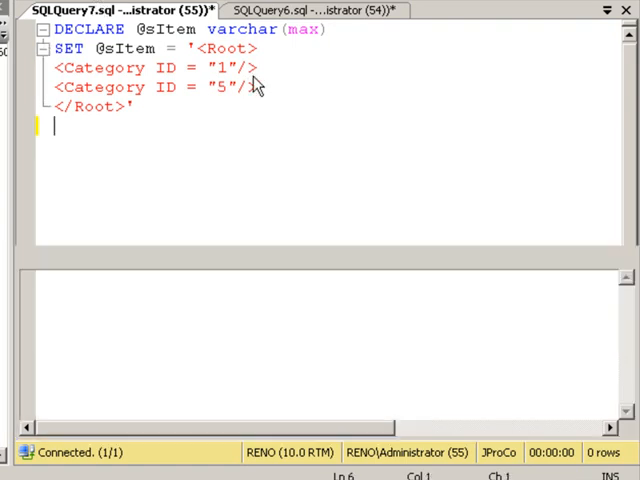
key("F5")
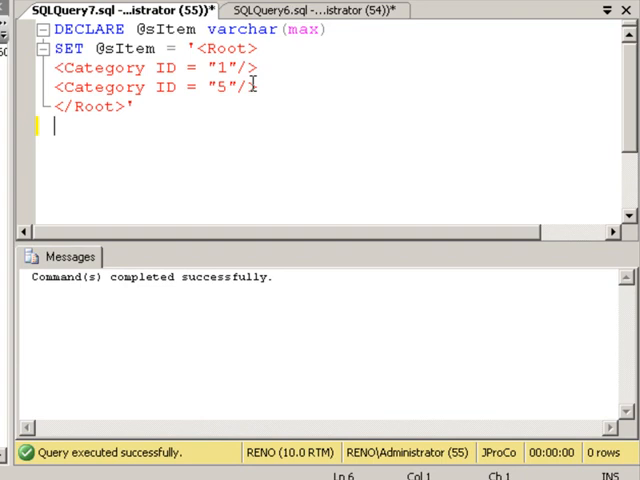
double_click(230, 31)
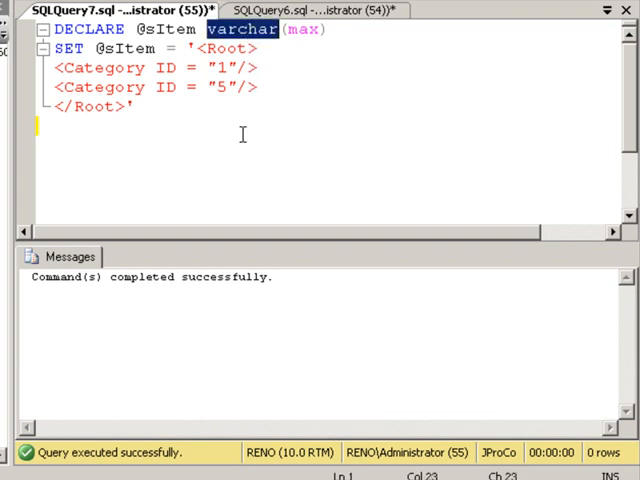
type("UPD")
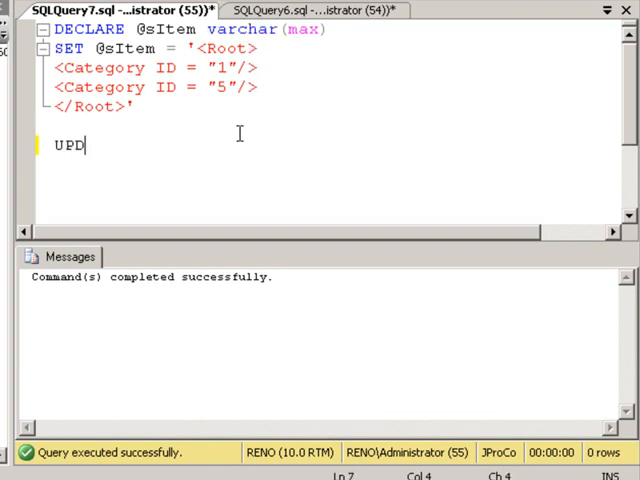
type("ATE Curre")
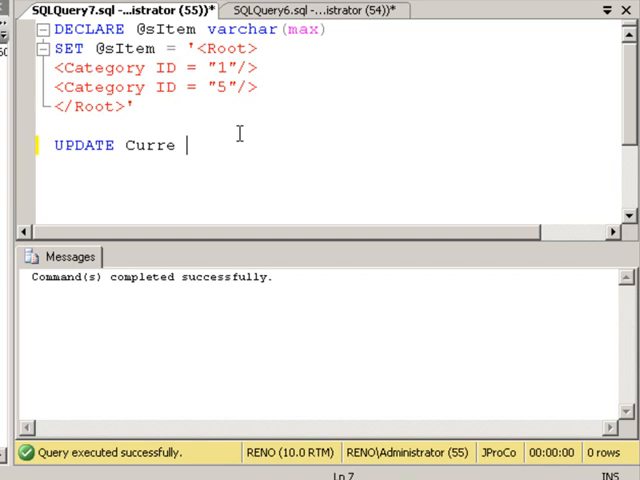
type("ntProducts")
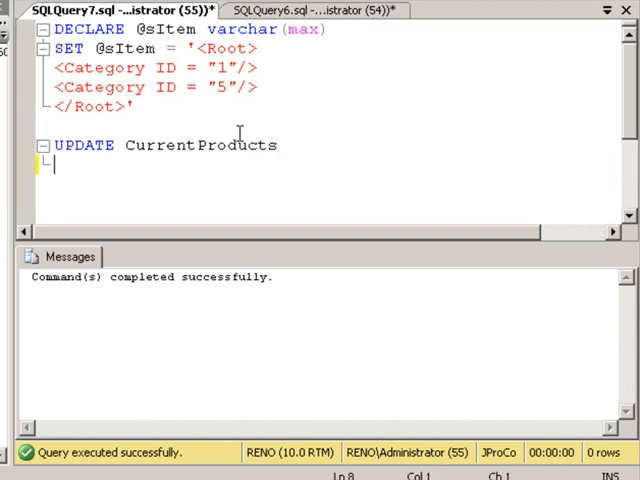
type("SET Categor")
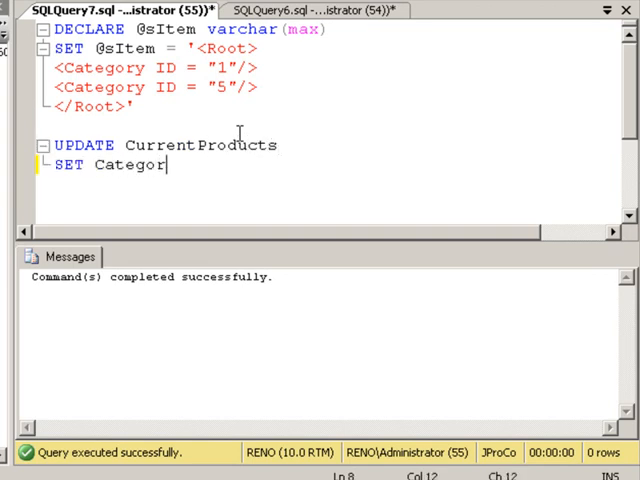
type("yCodes = @")
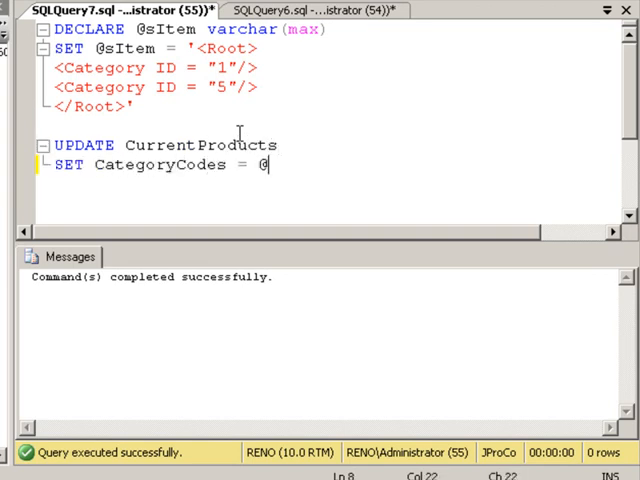
type("Item")
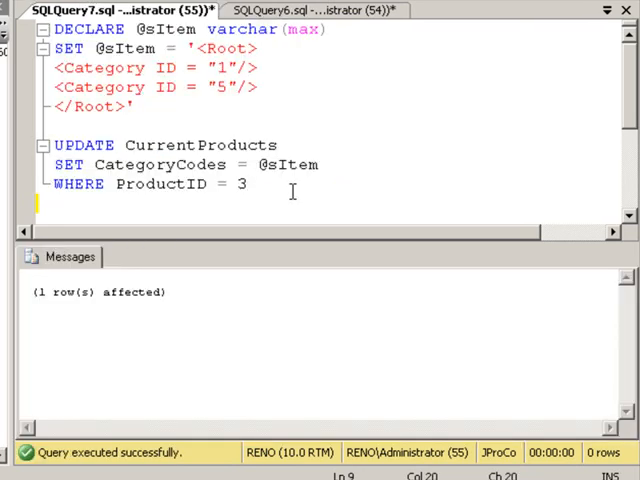
type("SELECT *")
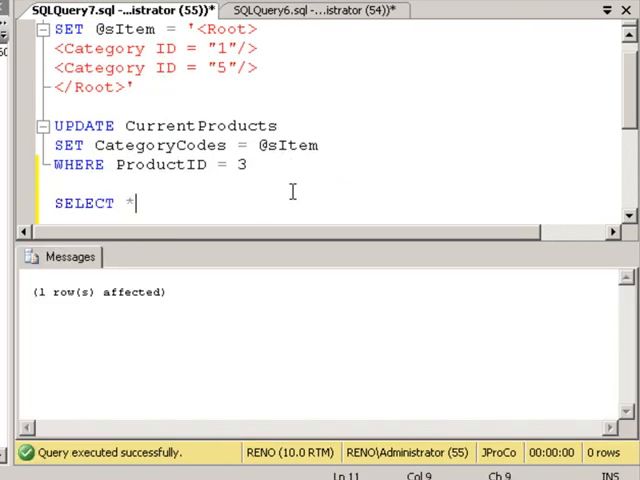
Step: List CurrentProducts, view product 3's Root XML with Category IDs 1 and 5, and select the 3 in the filter
type("FROM Cu")
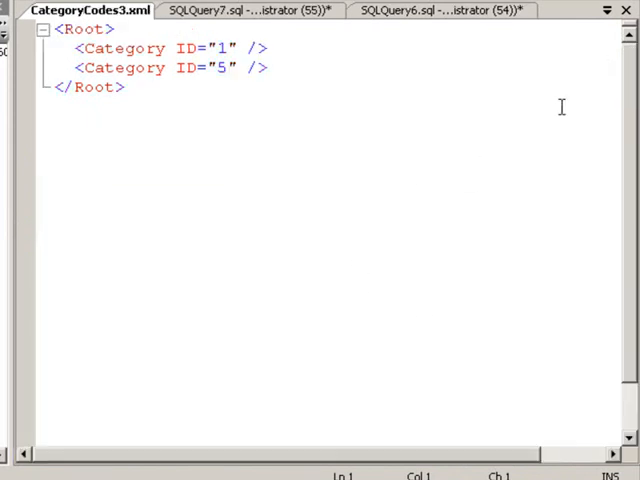
left_click(230, 15)
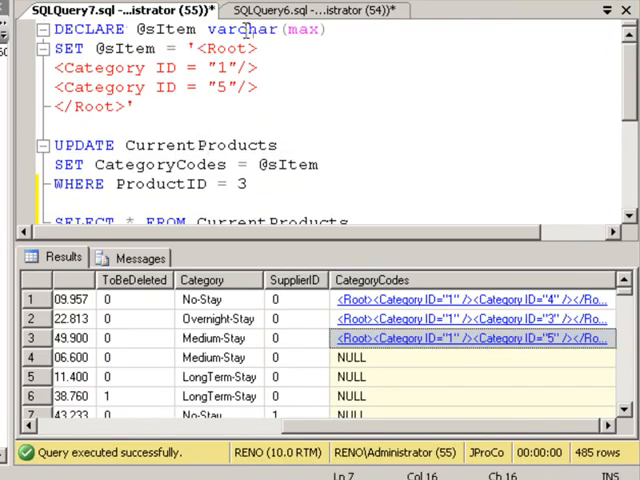
double_click(243, 30)
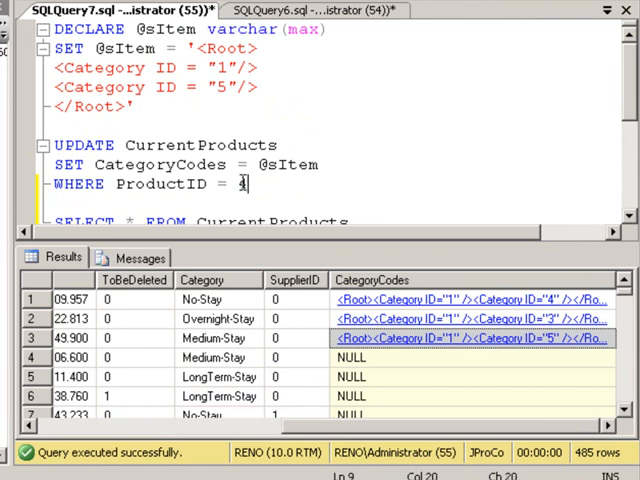
Step: Retarget the update to ProductID 4 with the </Root> tag removed and run it
type("4")
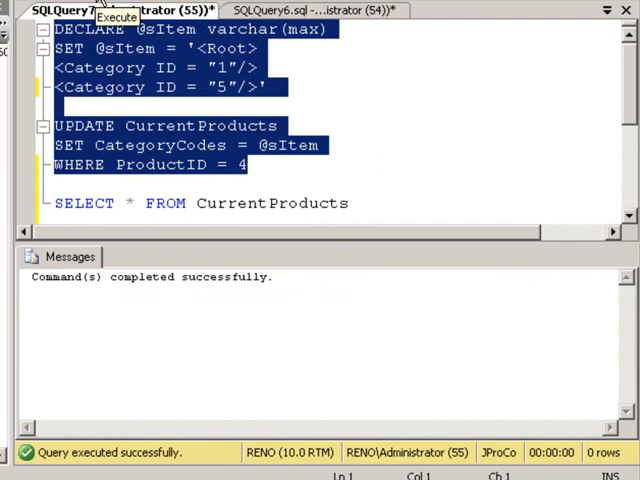
left_click(103, 17)
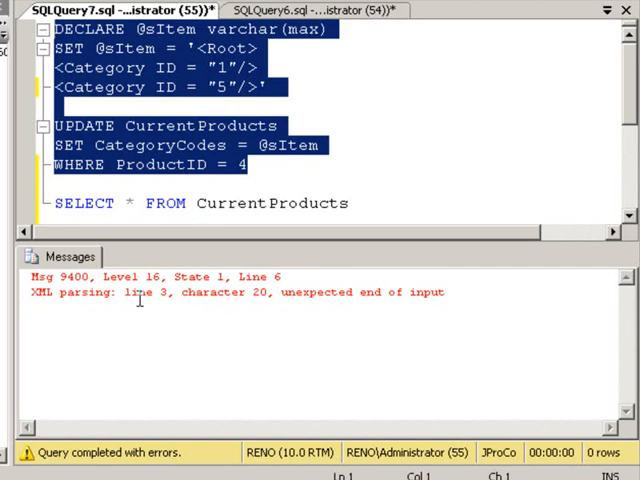
mouse_move(275, 295)
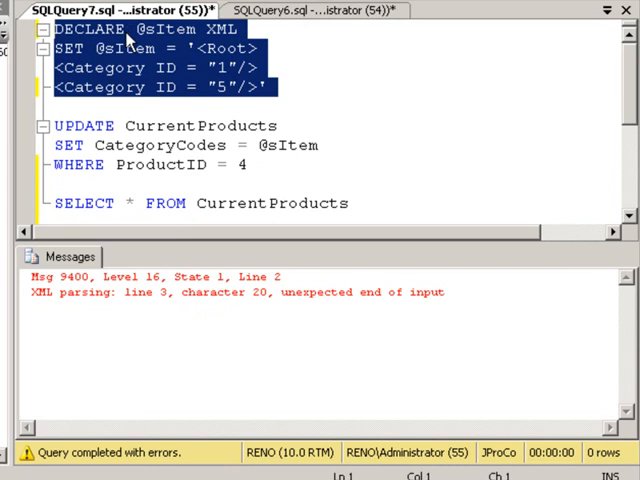
left_click_drag(54, 126, 248, 165)
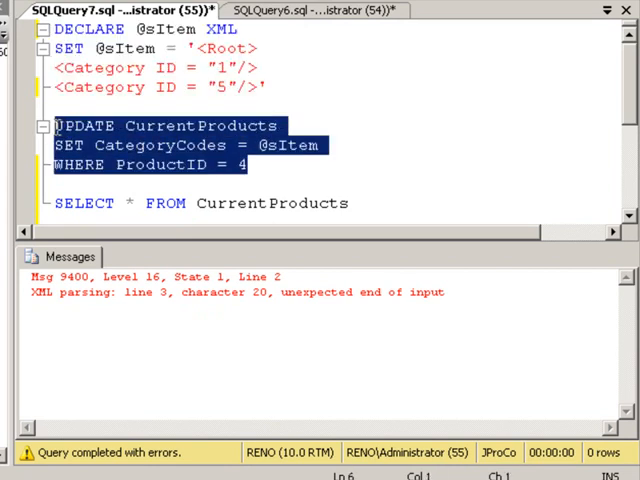
left_click(250, 165)
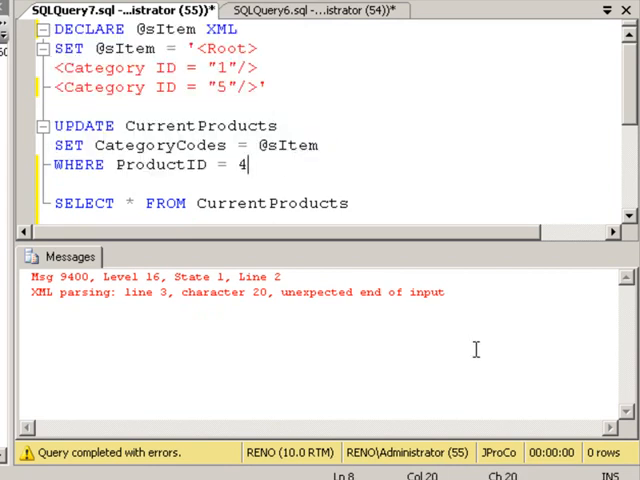